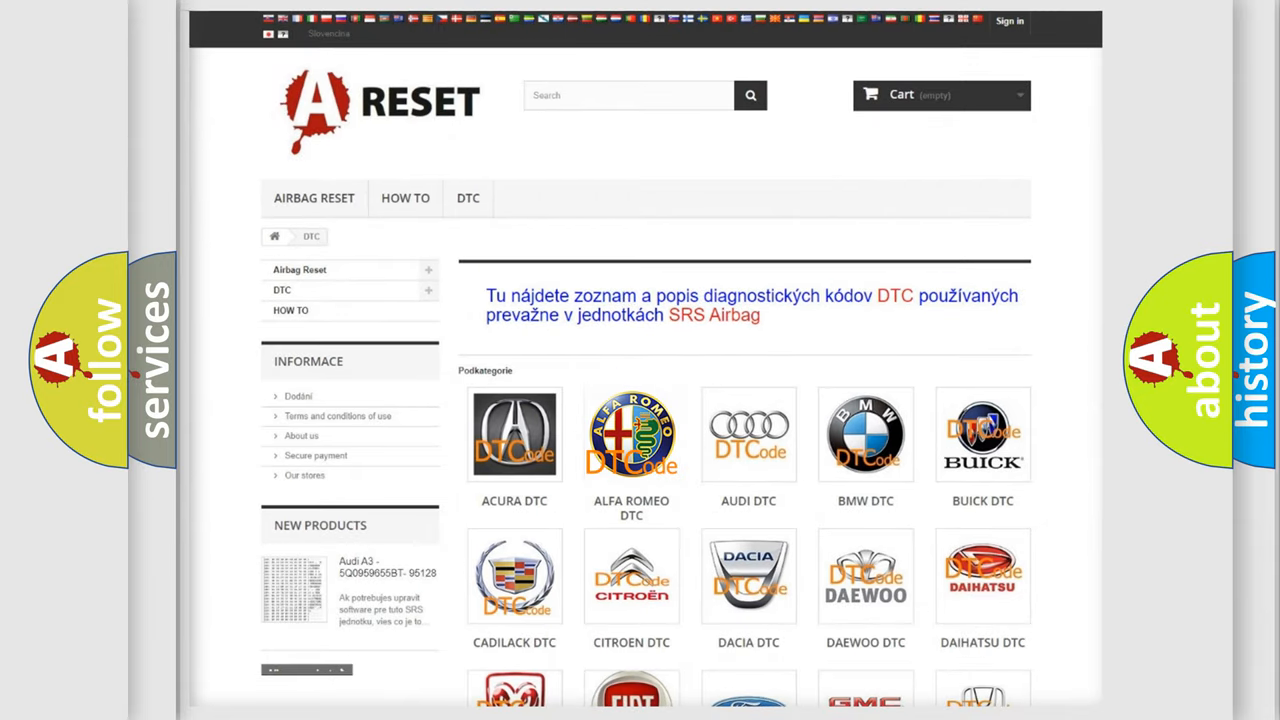
Step: Open the ALFA ROMEO DTC page and scroll down to its B, C and P trouble codes
click(631, 434)
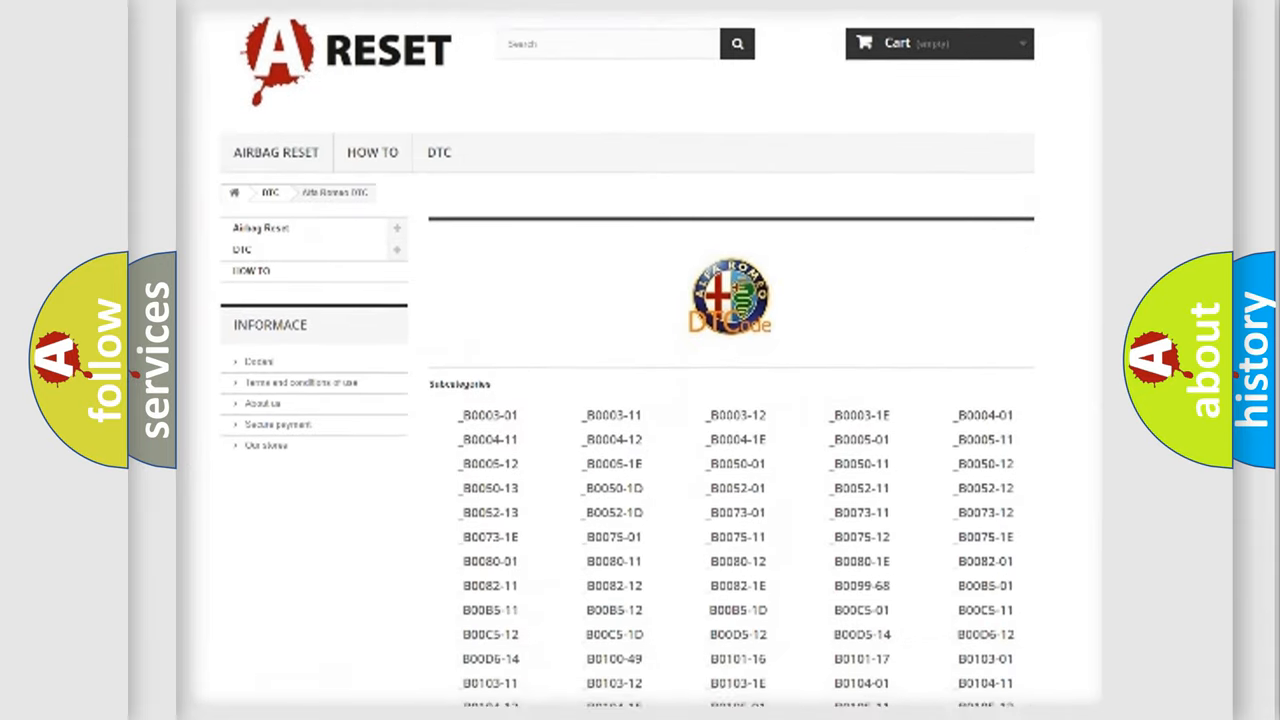
scroll(down, 3)
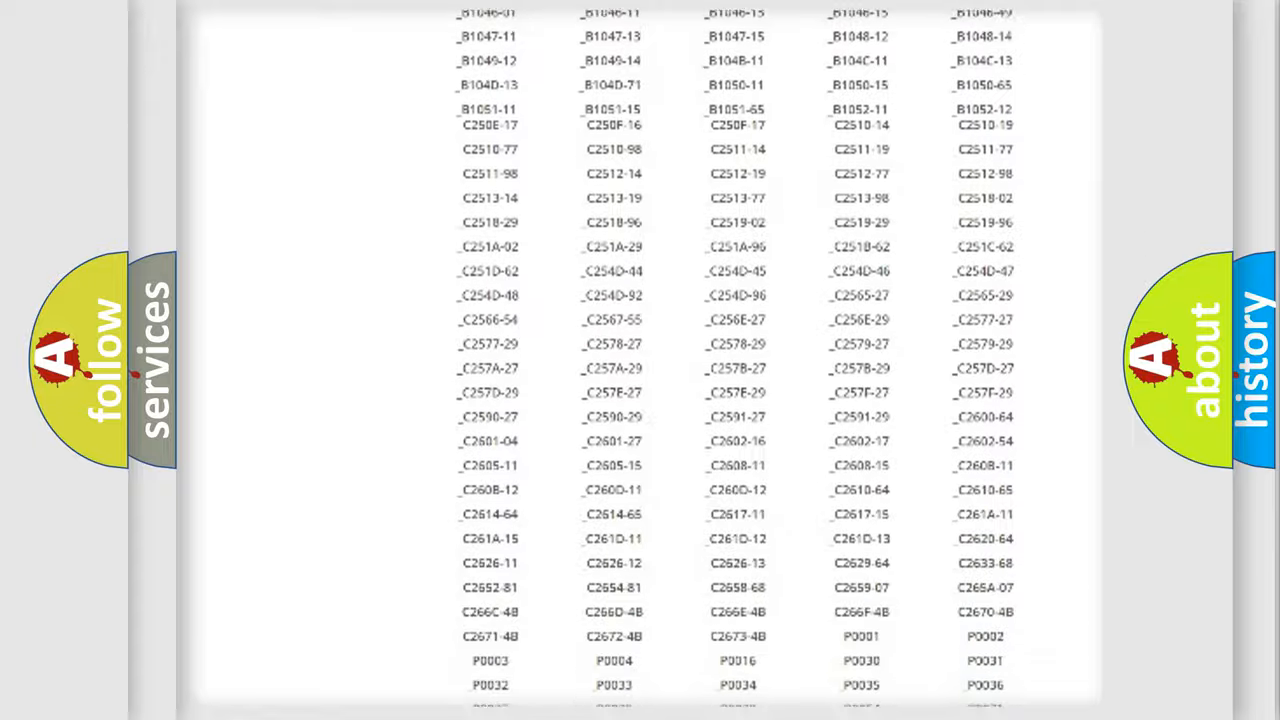